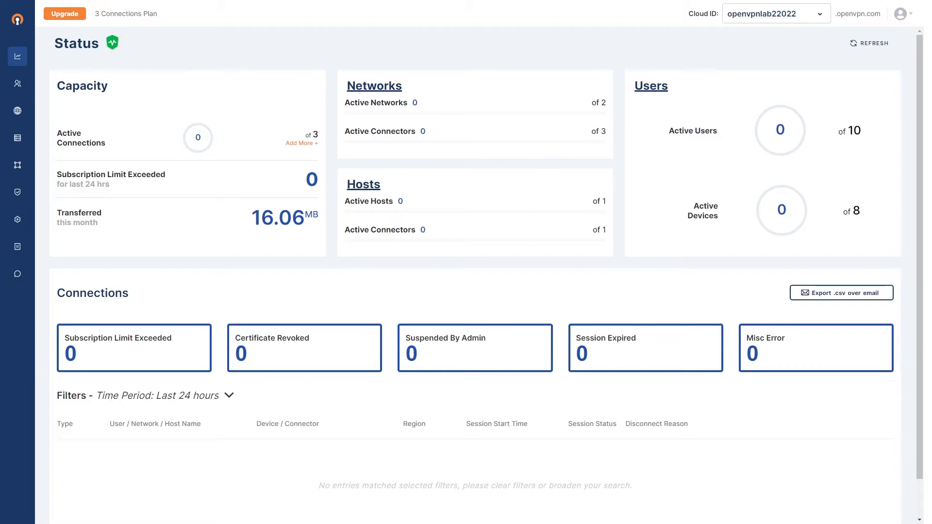
pyautogui.moveTo(478, 220)
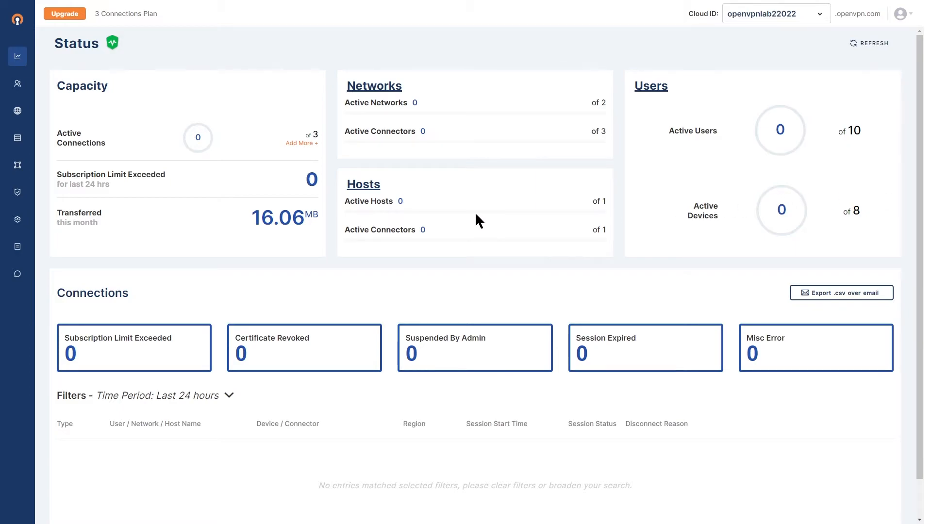
pyautogui.moveTo(18, 111)
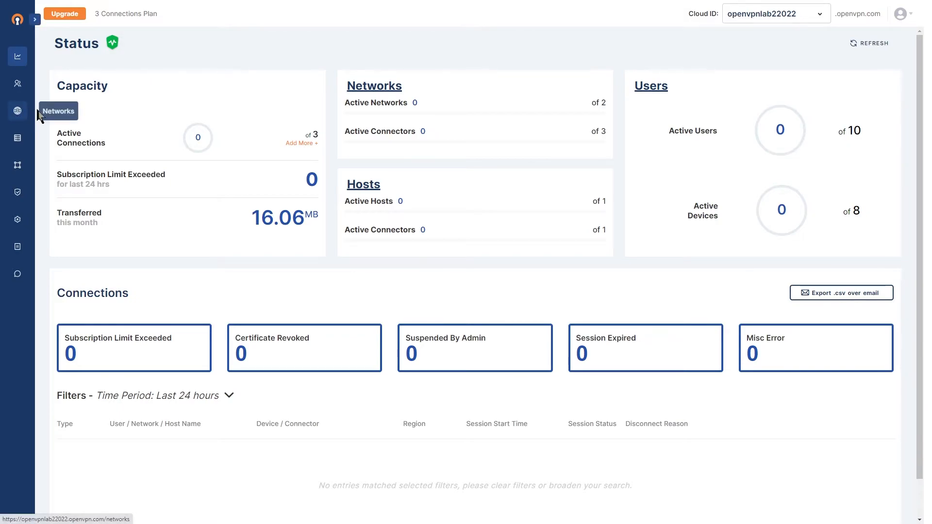
# - Begin a new network with the Site-to-site scenario and reach Step 1: Define Network
pyautogui.click(17, 111)
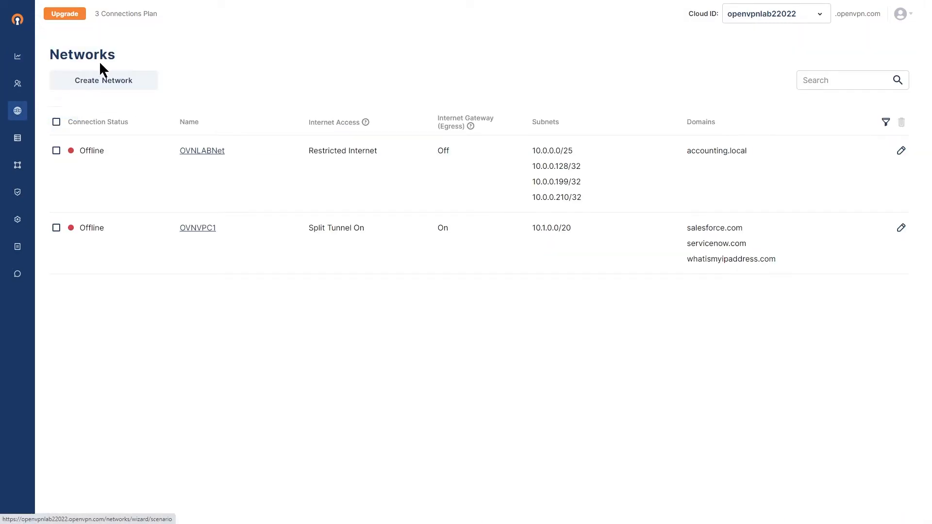
pyautogui.click(103, 81)
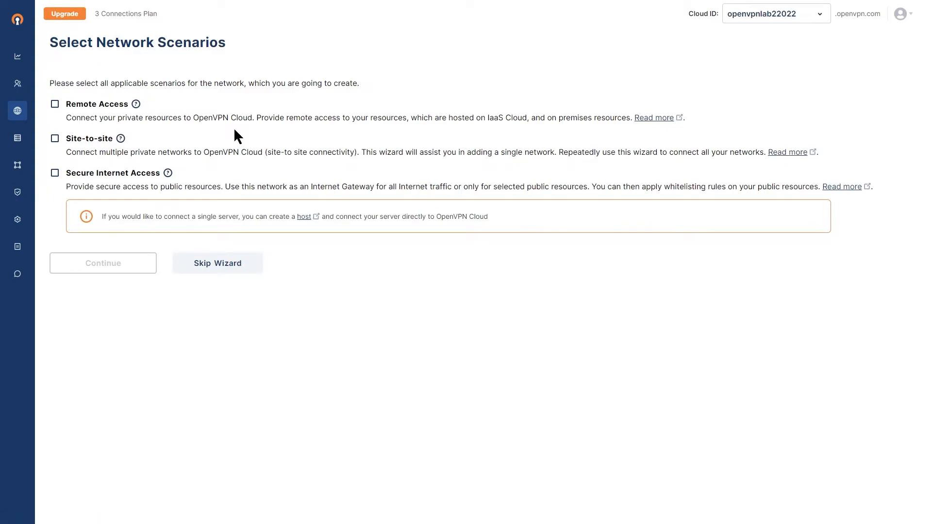
pyautogui.moveTo(55, 138)
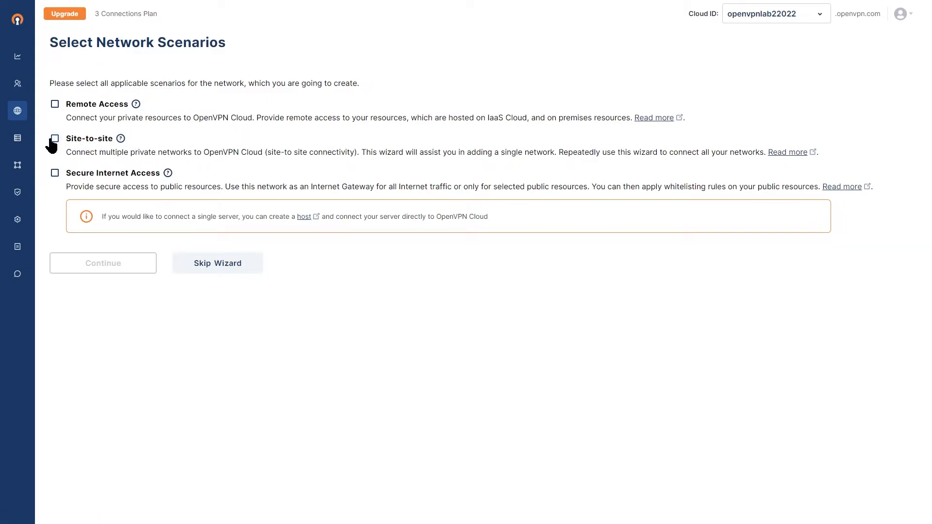
pyautogui.click(54, 138)
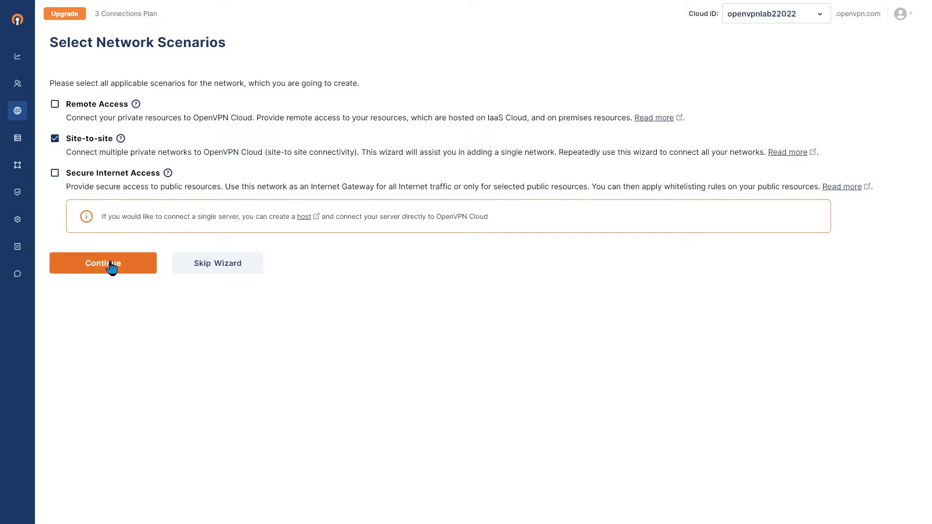
pyautogui.click(102, 263)
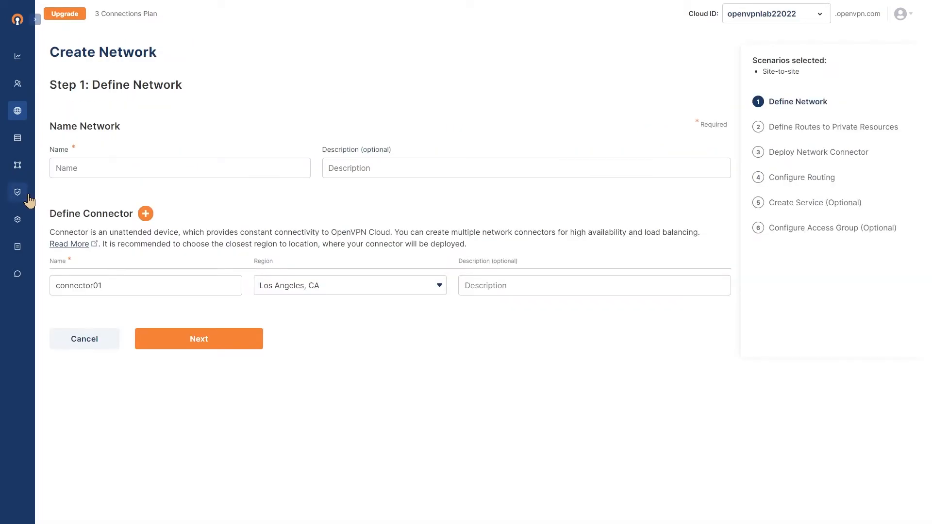
# - Enable Cyber Shield domain filtering at the High Productivity protection level
pyautogui.click(18, 192)
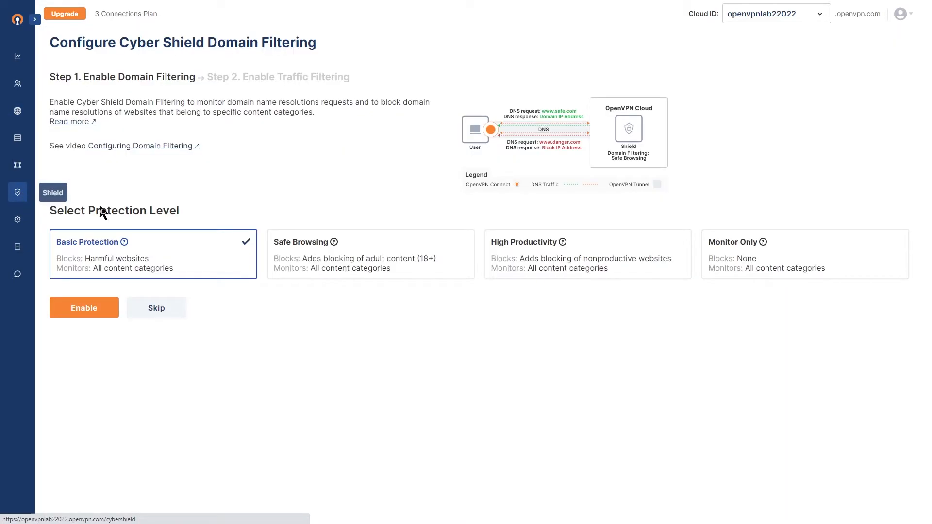
pyautogui.click(587, 254)
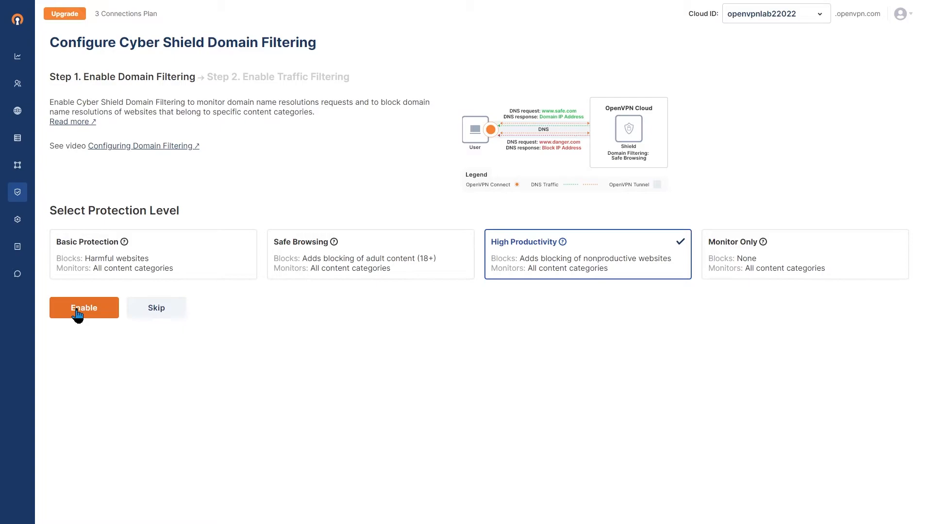
pyautogui.click(83, 308)
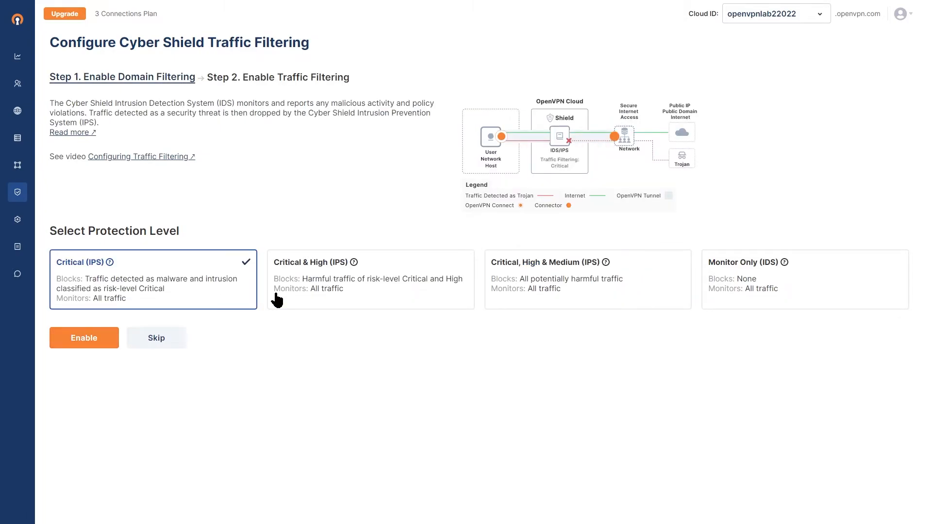
# - Enable traffic filtering at the Critical, High & Medium (IPS) protection level
pyautogui.click(370, 280)
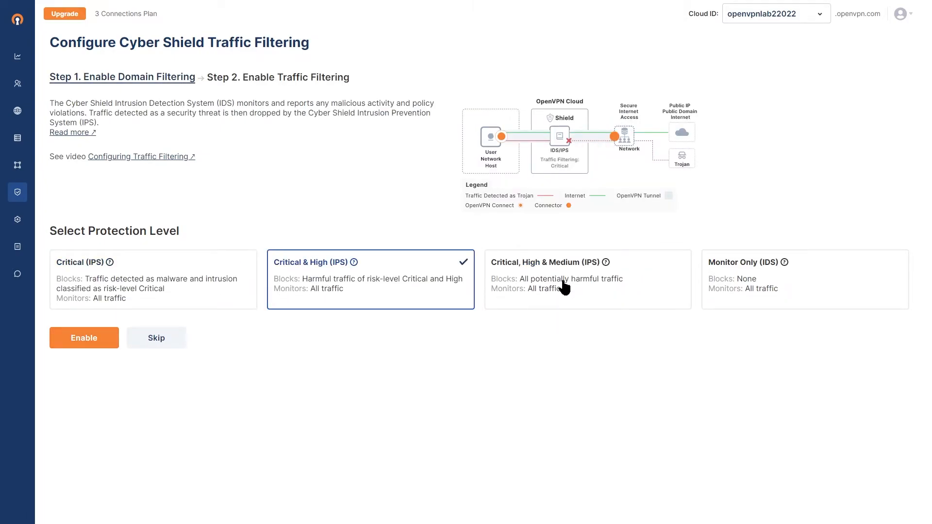
pyautogui.click(587, 280)
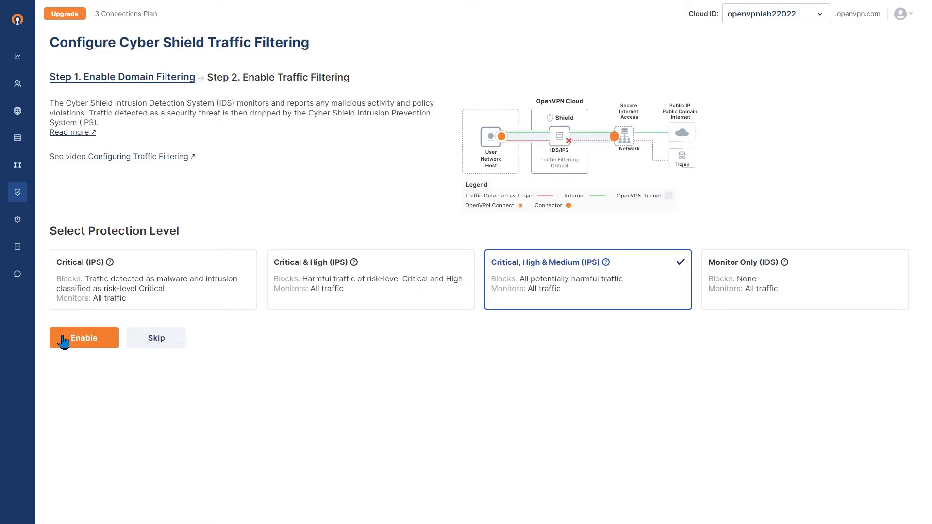
pyautogui.click(83, 338)
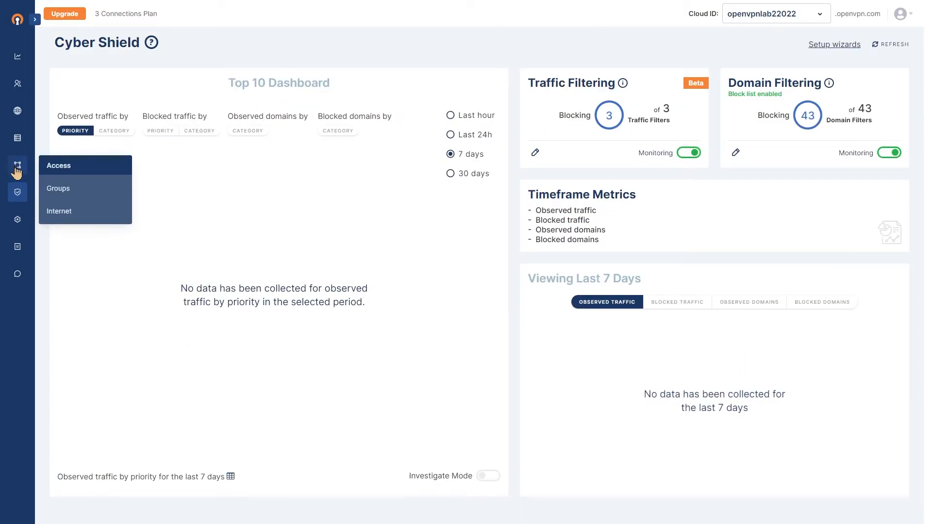
# - Preview the Create Access Group form from Access > Access, then return to the Status dashboard
pyautogui.click(58, 165)
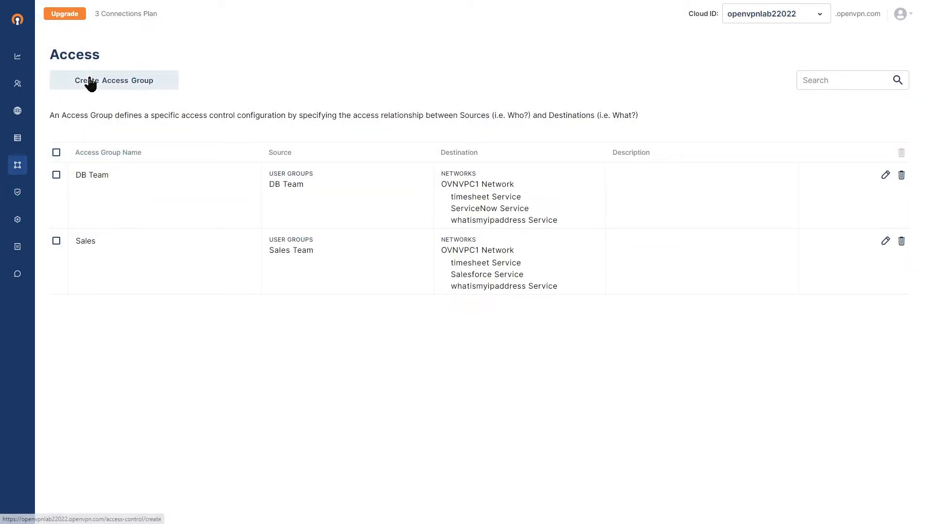
pyautogui.click(115, 81)
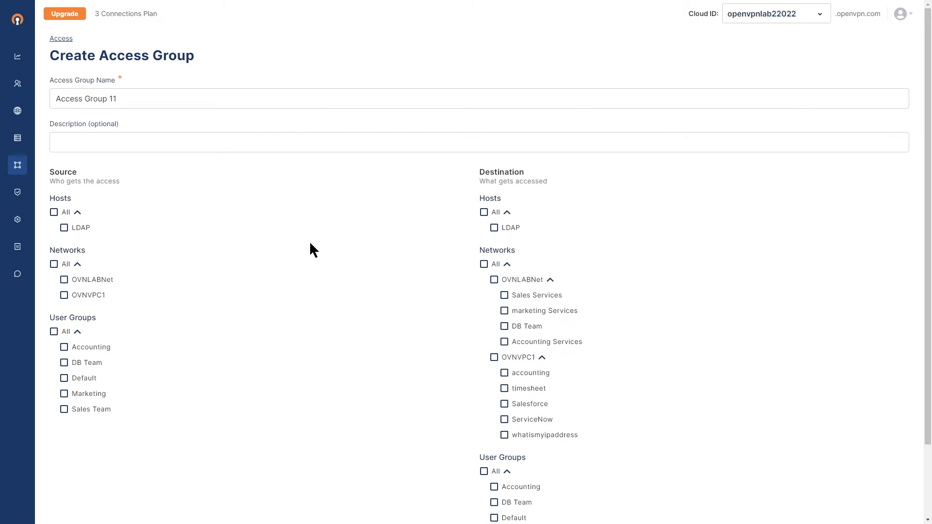
pyautogui.moveTo(314, 253)
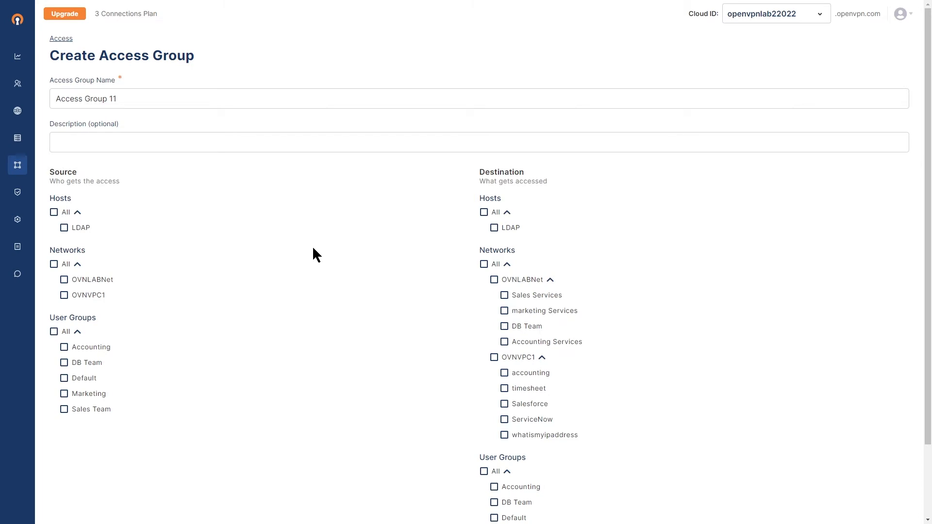
pyautogui.click(18, 56)
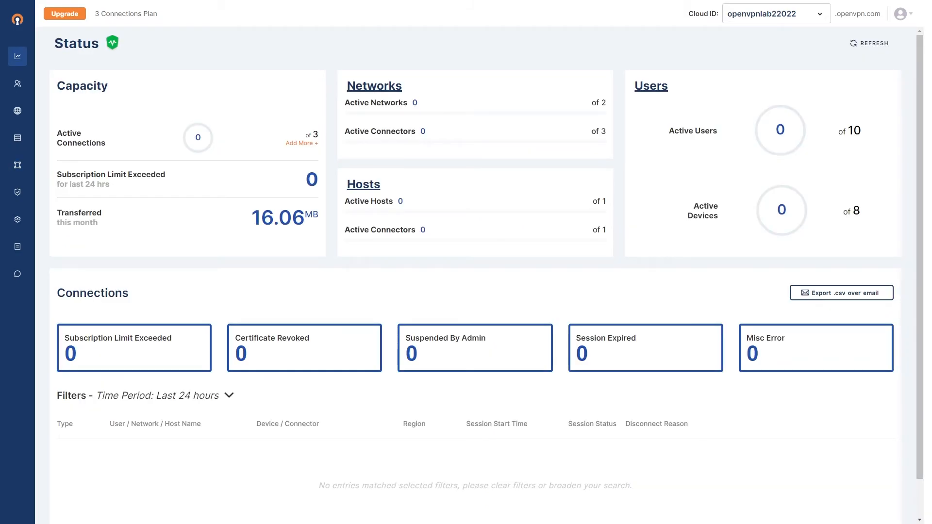